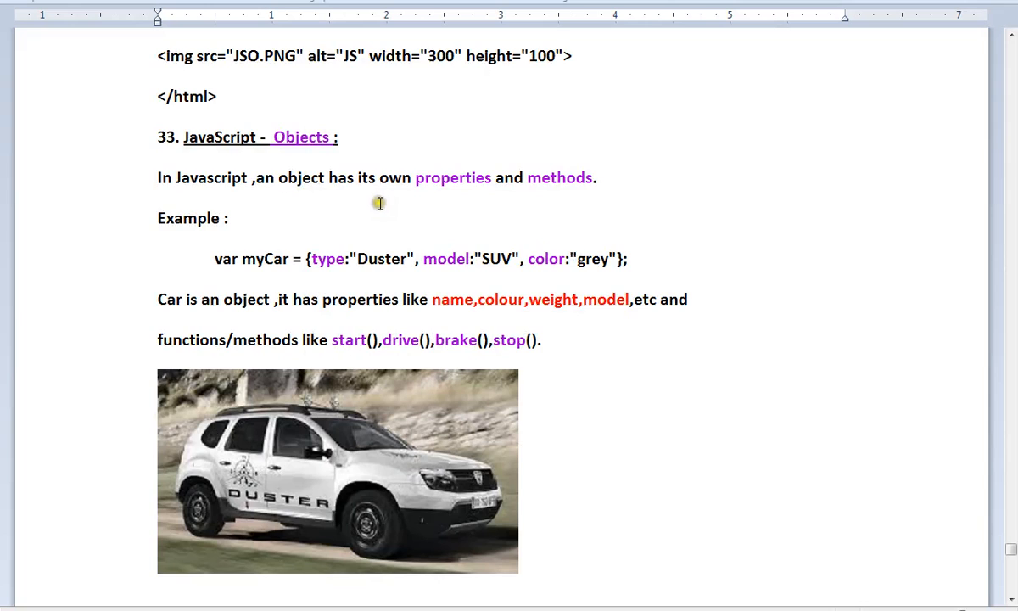
pyautogui.moveTo(528, 196)
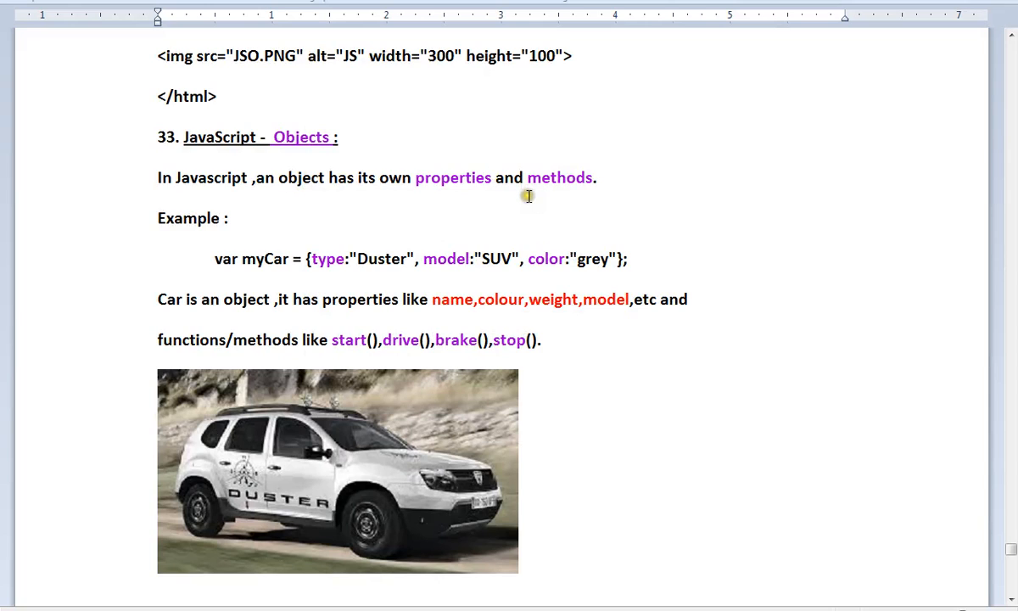
pyautogui.scroll(-3)
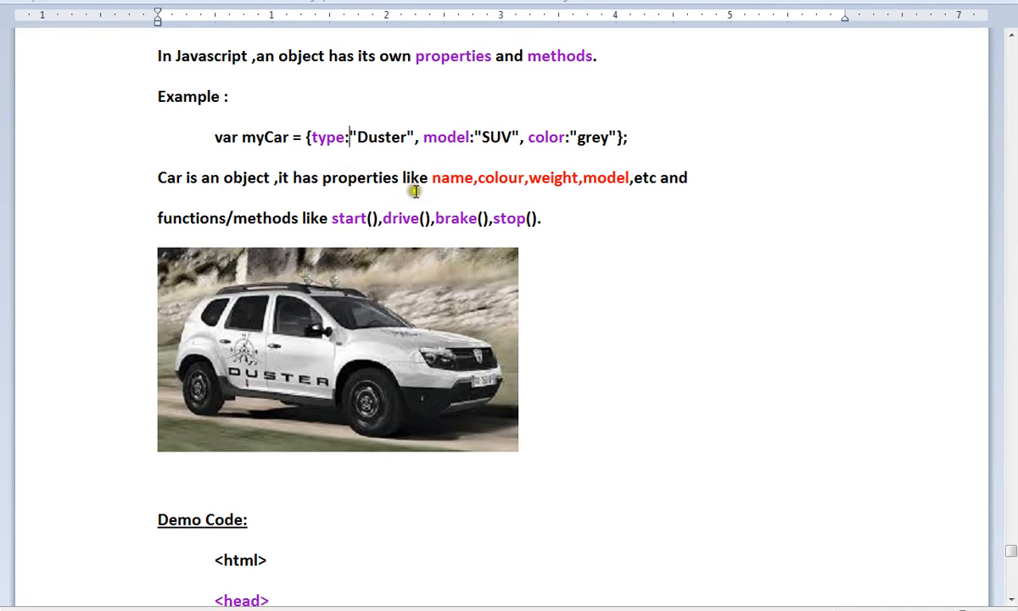
pyautogui.moveTo(439, 205)
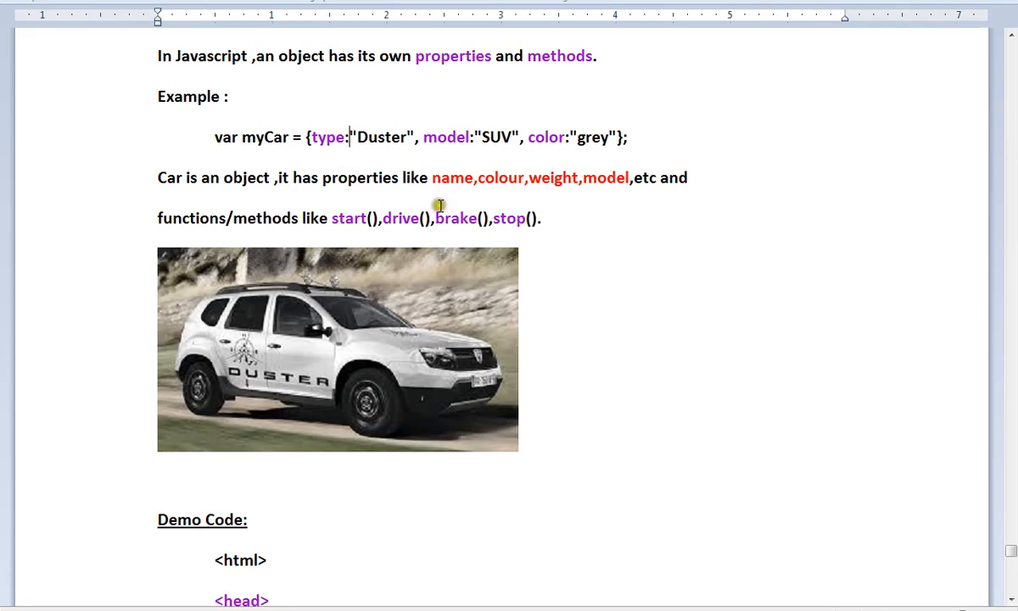
pyautogui.moveTo(335, 348)
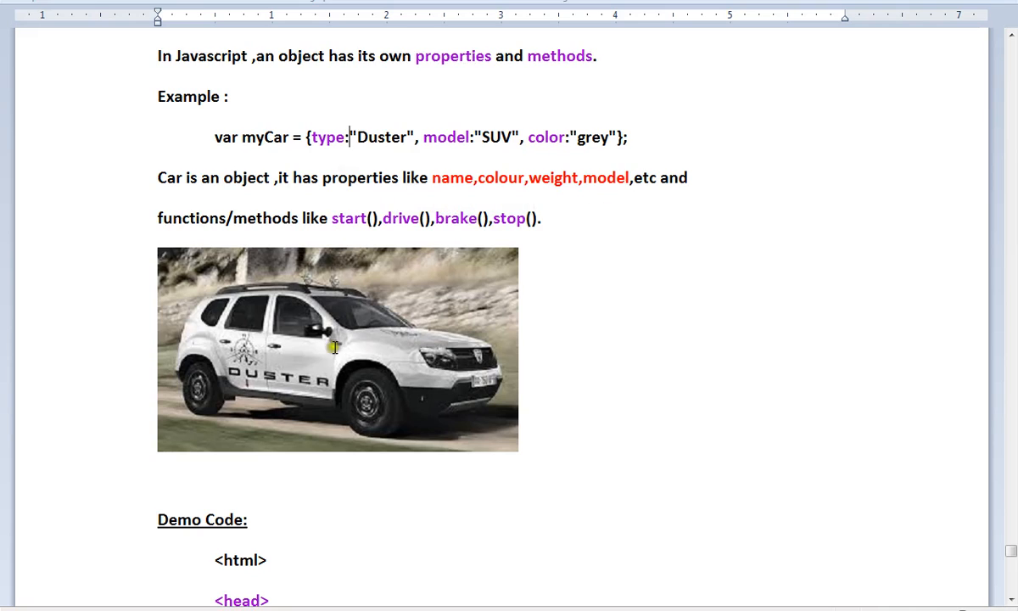
pyautogui.moveTo(567, 303)
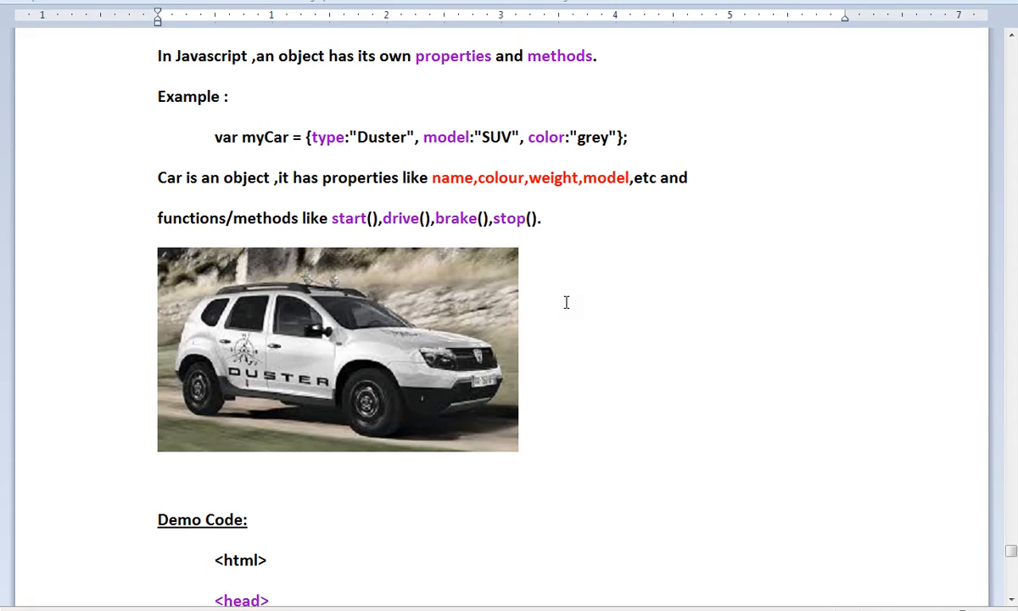
pyautogui.click(349, 137)
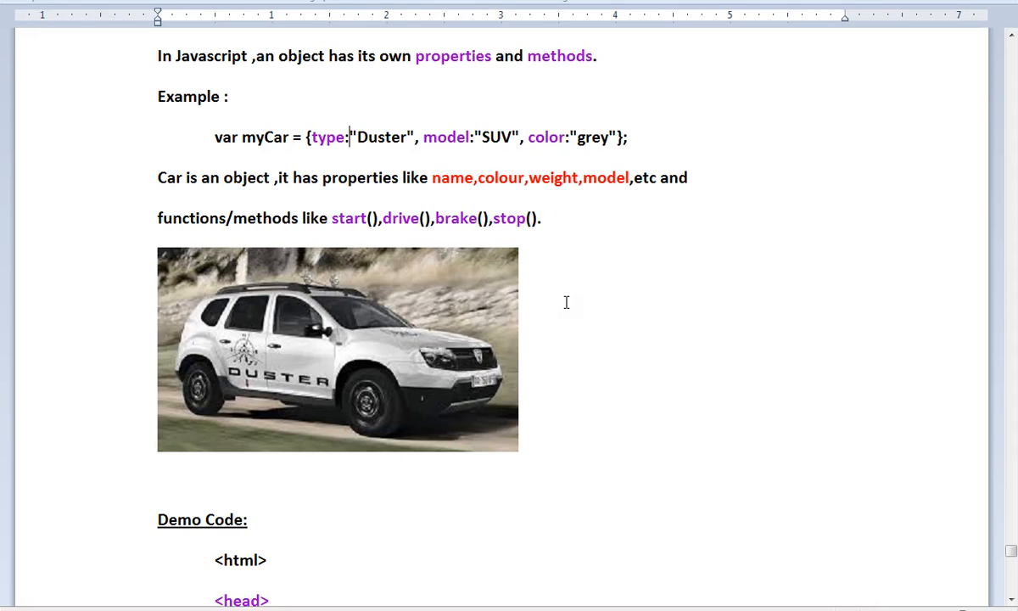
pyautogui.scroll(-3)
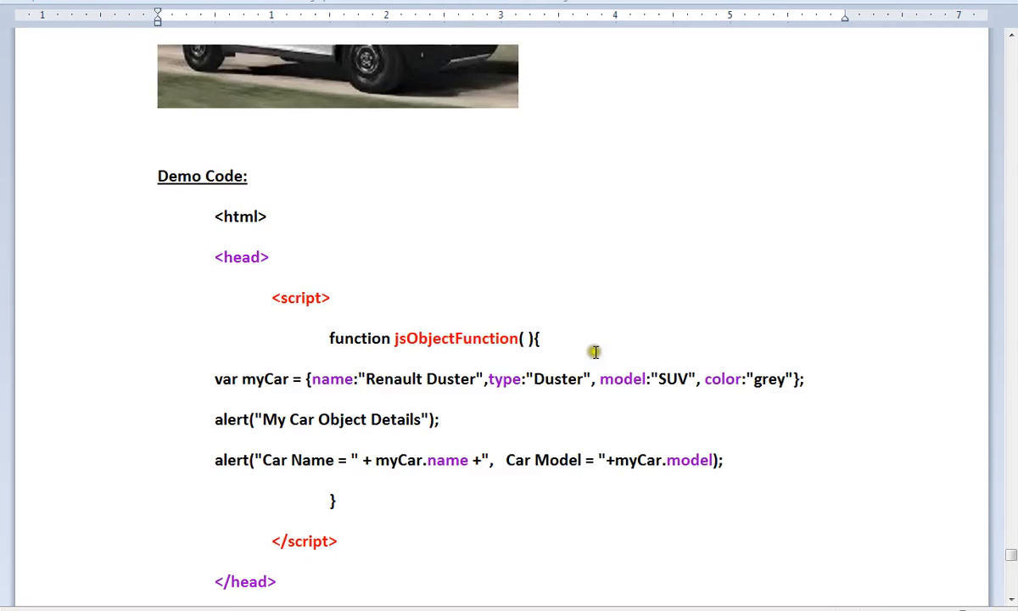
pyautogui.scroll(-3)
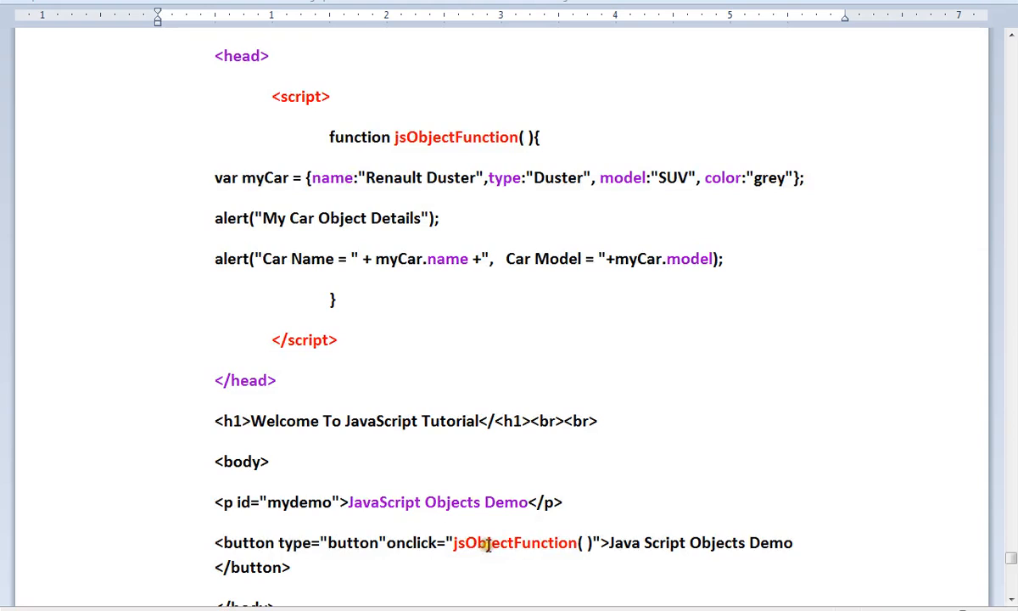
pyautogui.doubleClick(455, 137)
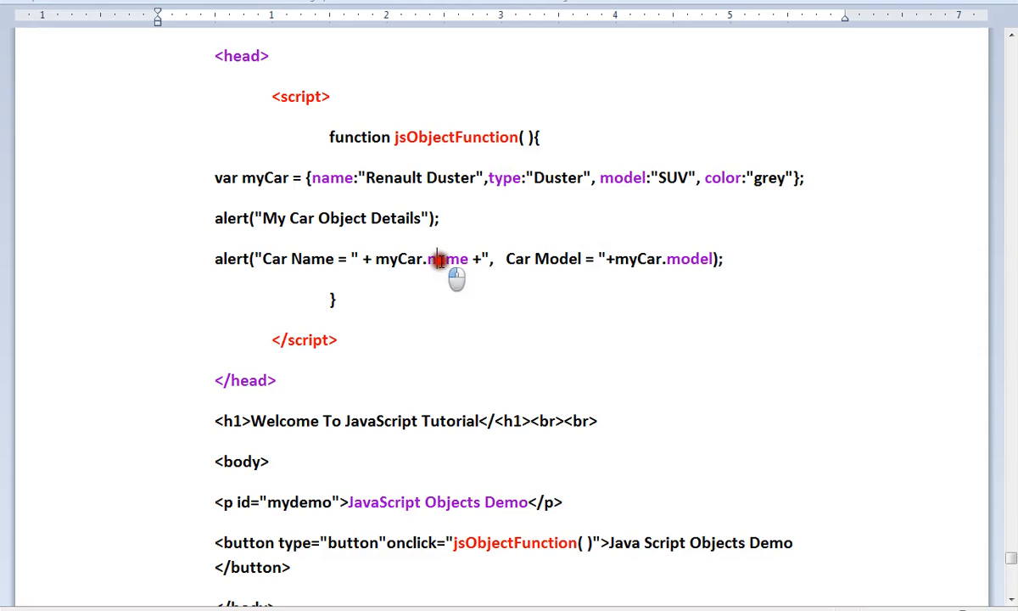
pyautogui.doubleClick(689, 259)
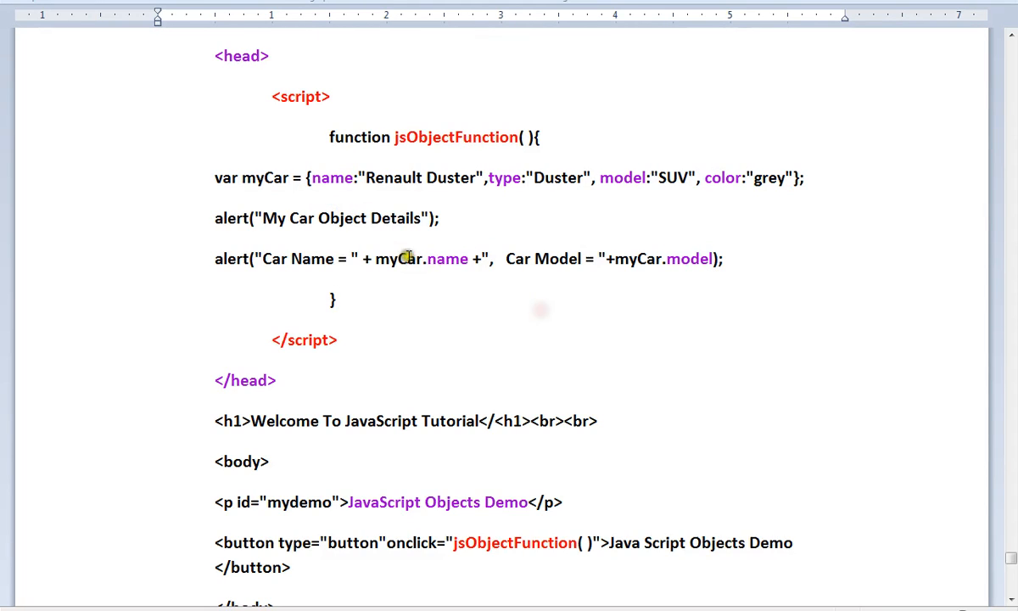
pyautogui.doubleClick(399, 259)
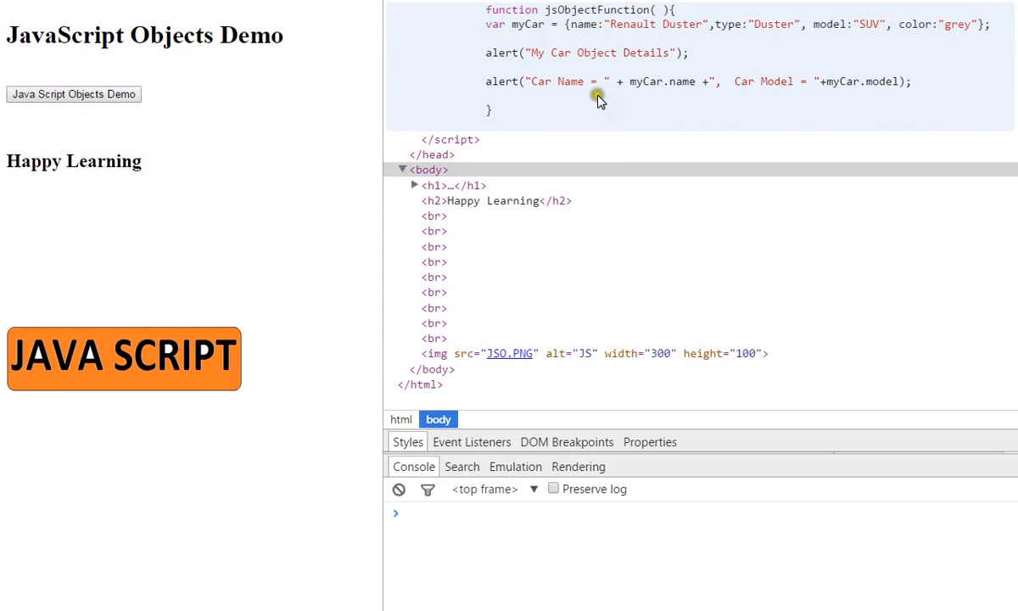
pyautogui.moveTo(670, 83)
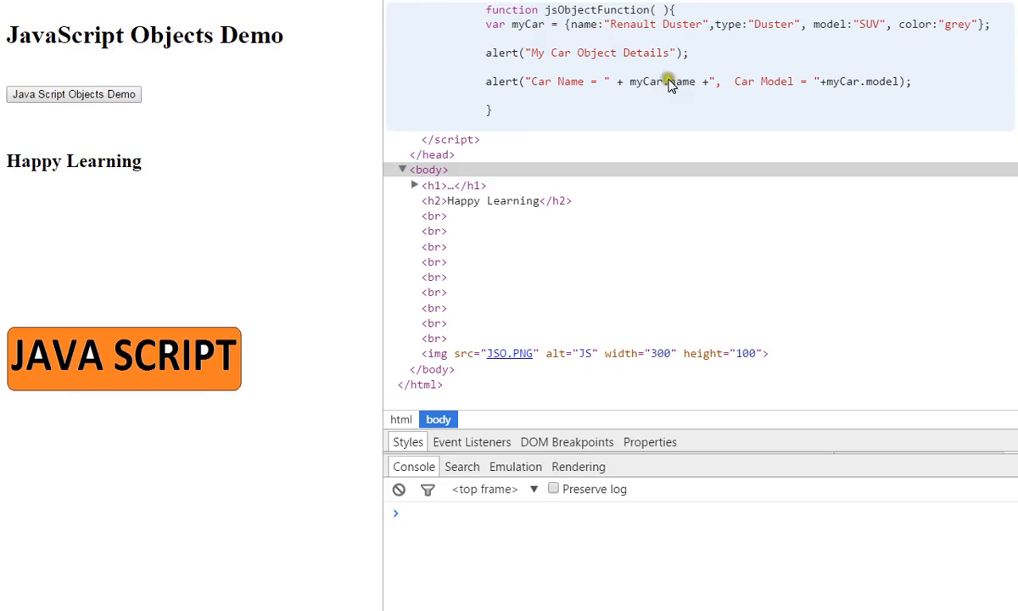
pyautogui.moveTo(857, 61)
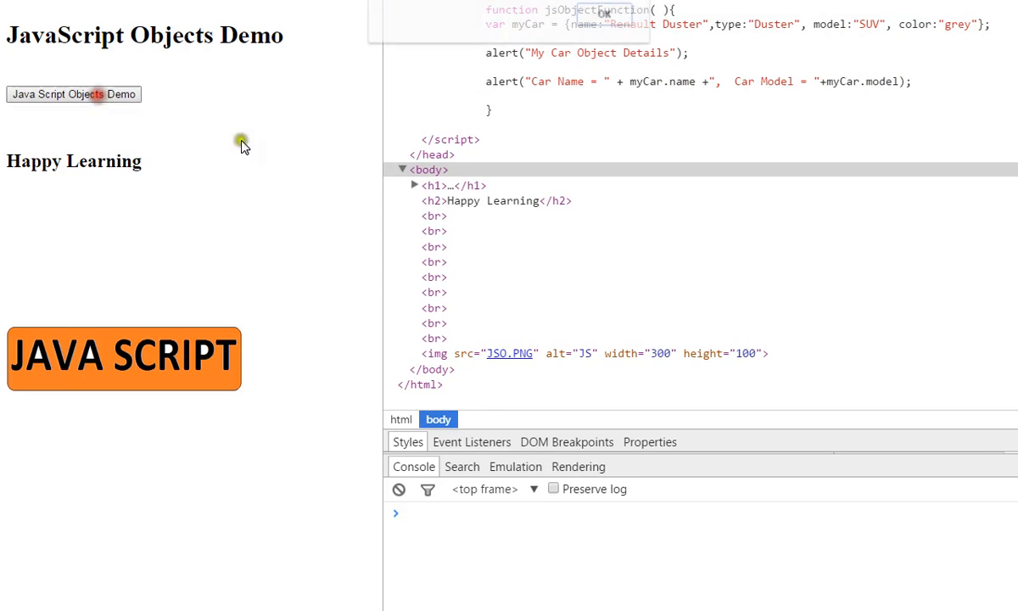
pyautogui.click(74, 94)
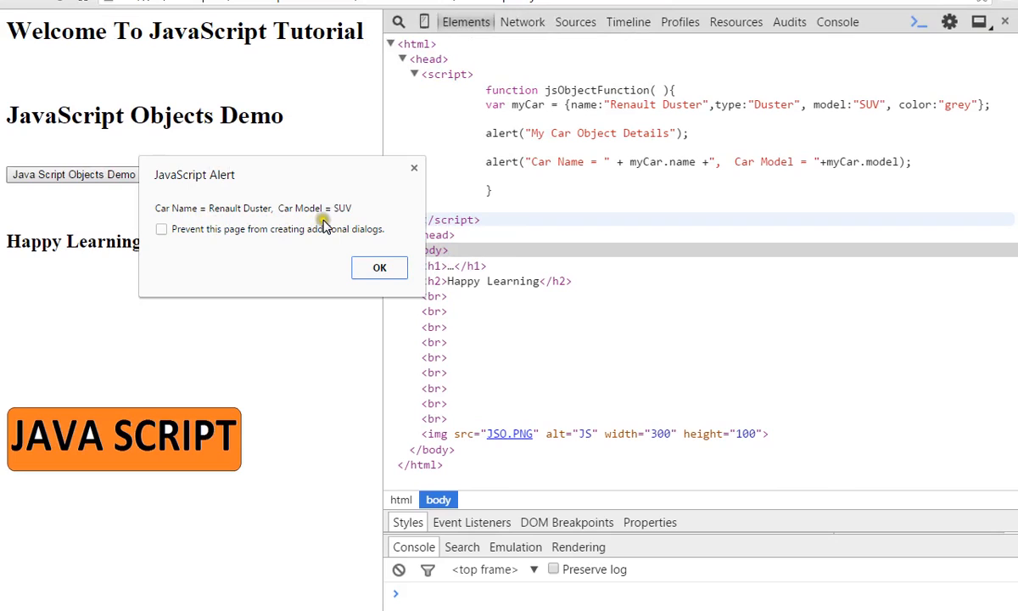
pyautogui.moveTo(324, 226)
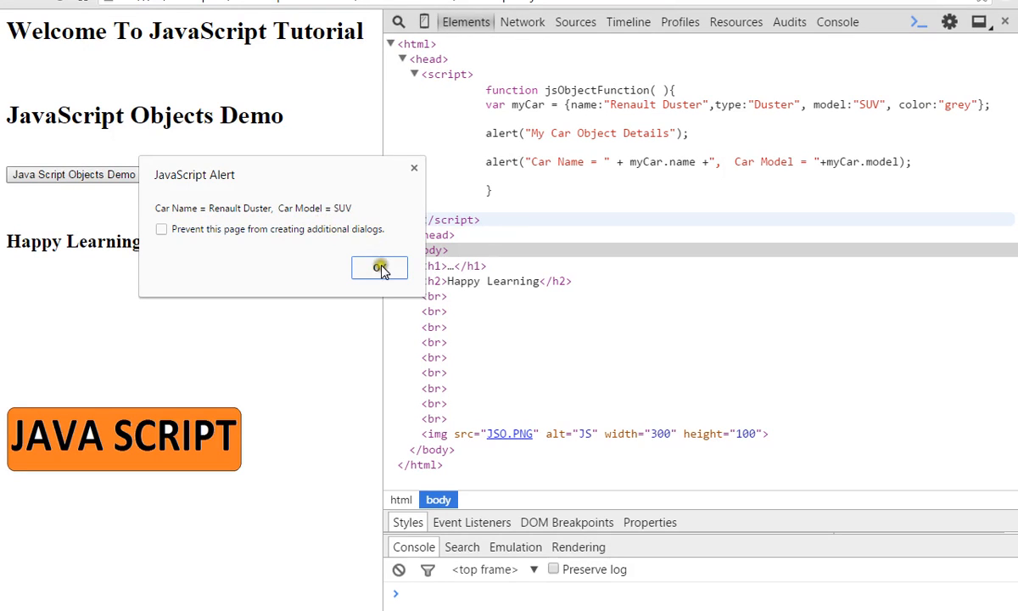
pyautogui.click(380, 267)
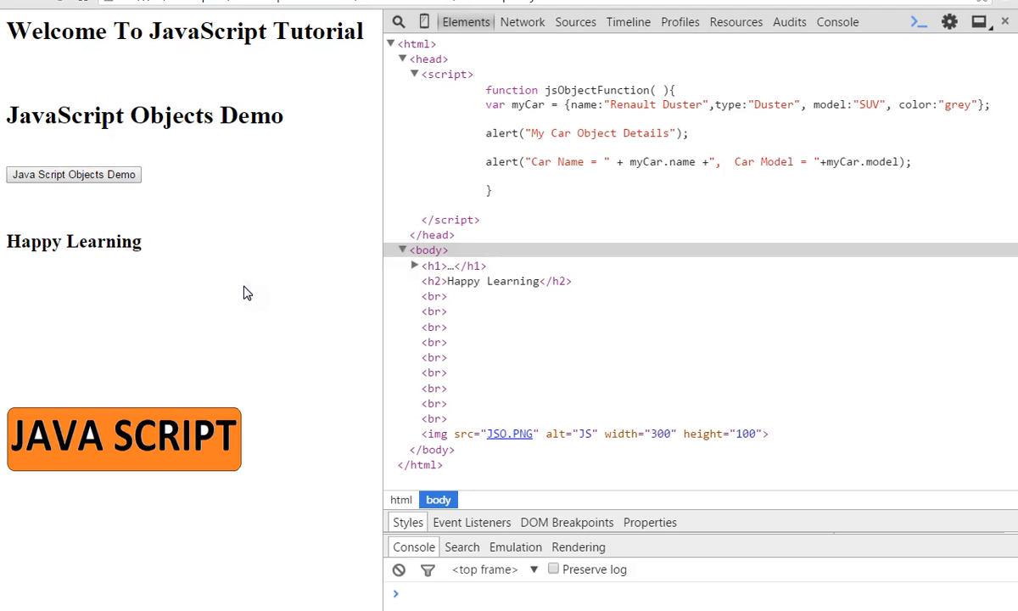
pyautogui.scroll(-3)
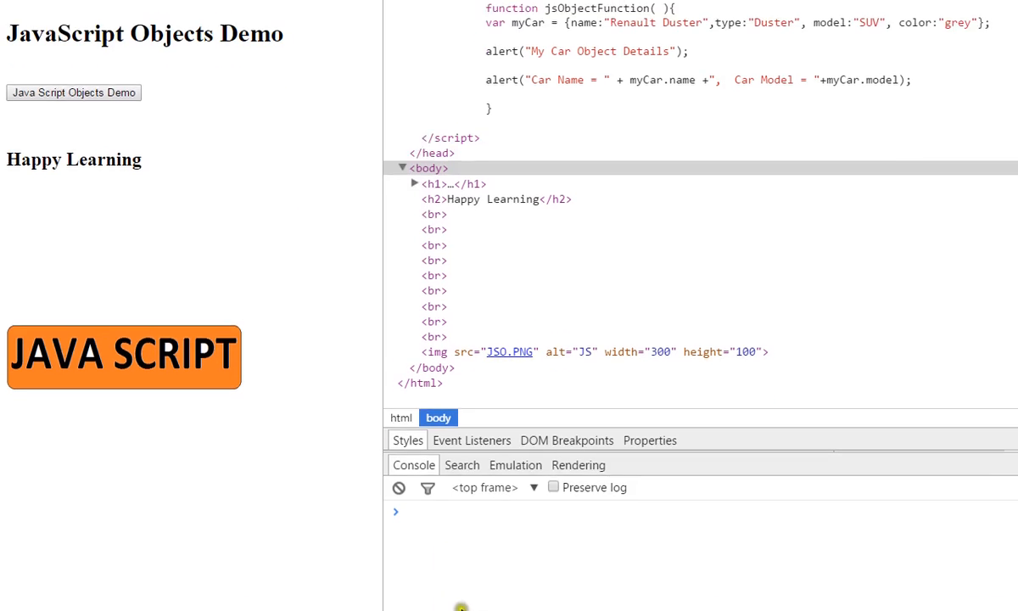